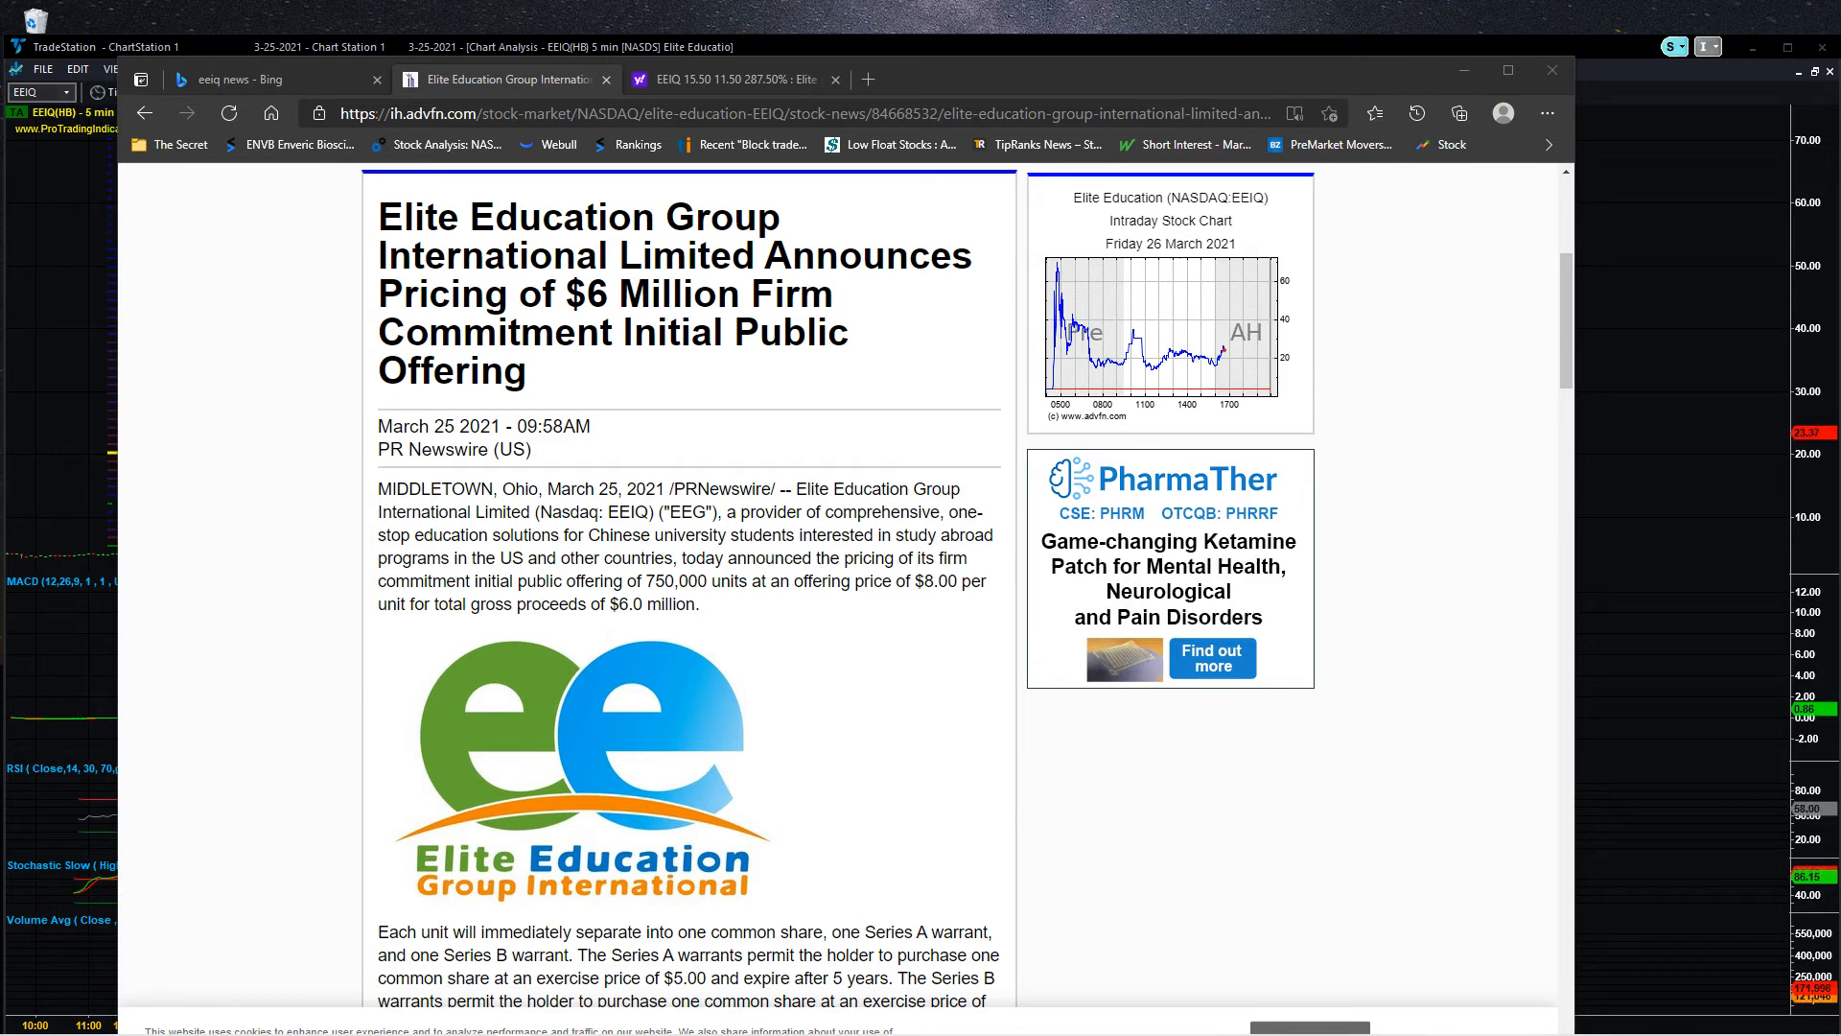
mouse_move(1555, 717)
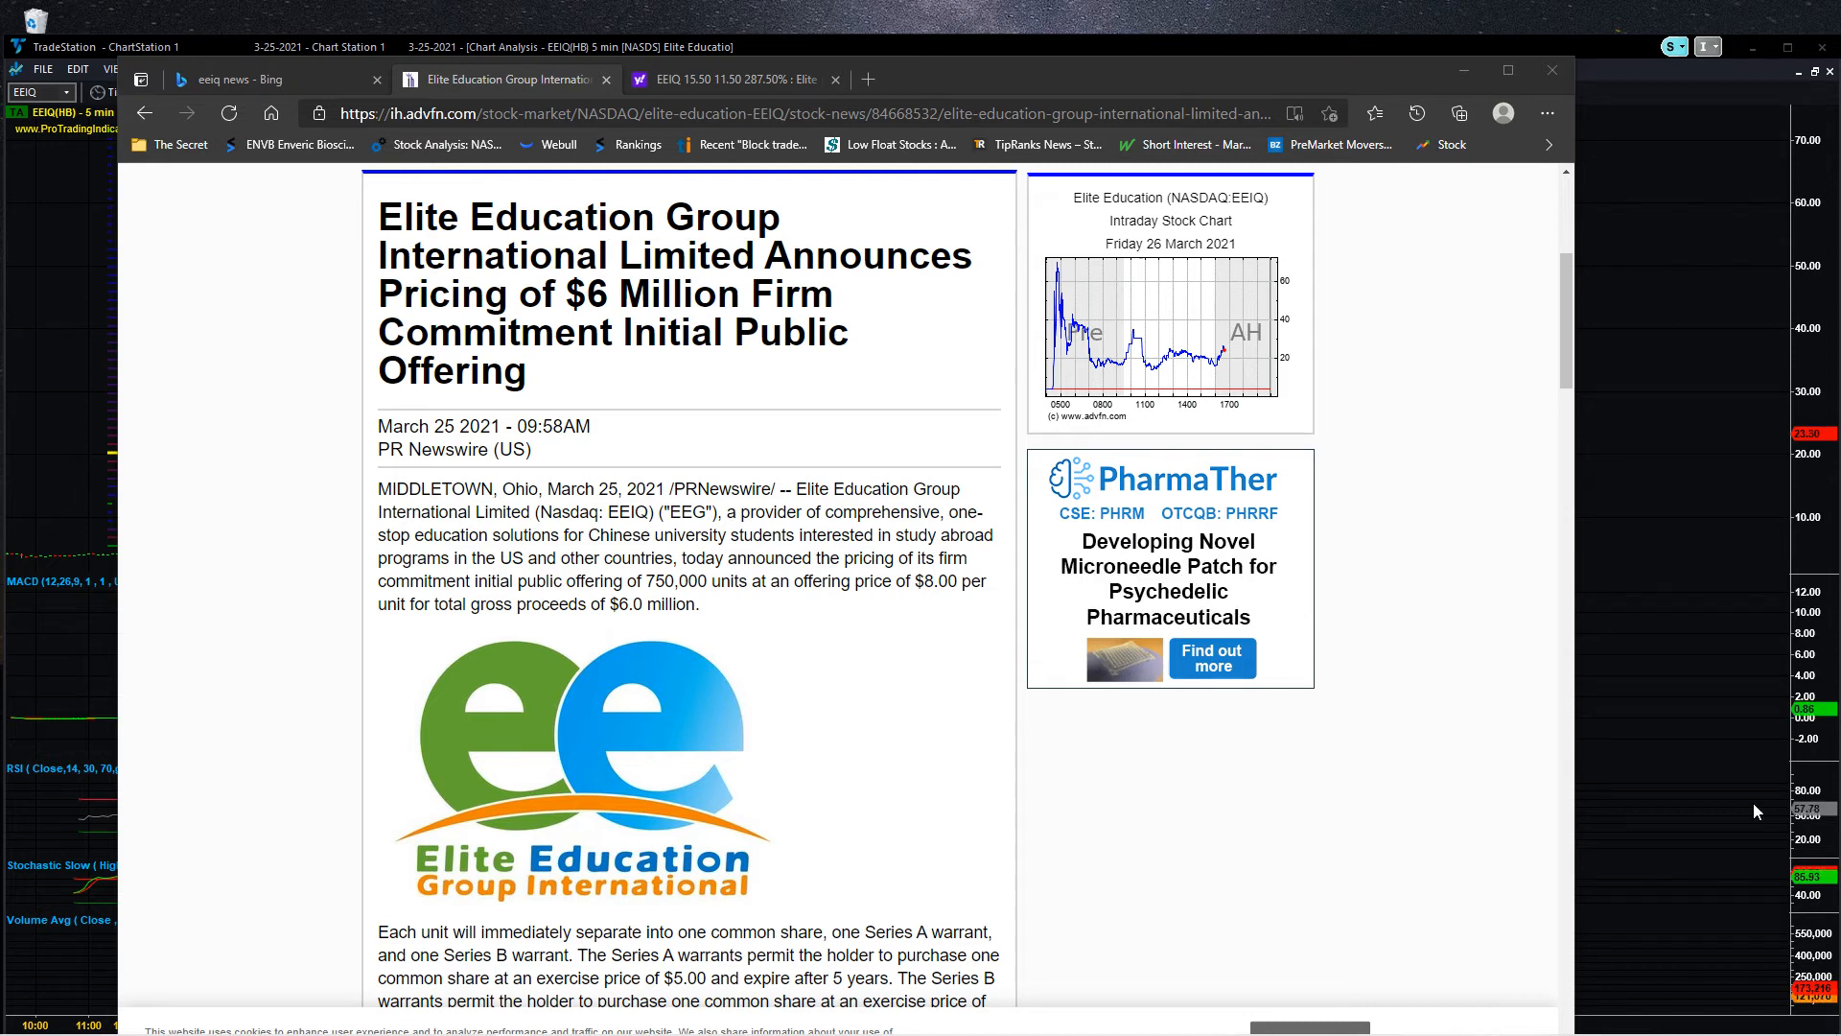
Scroll through the EEIQ IPO press release to the warrant terms, net proceeds and closing details.
scroll("down", 3)
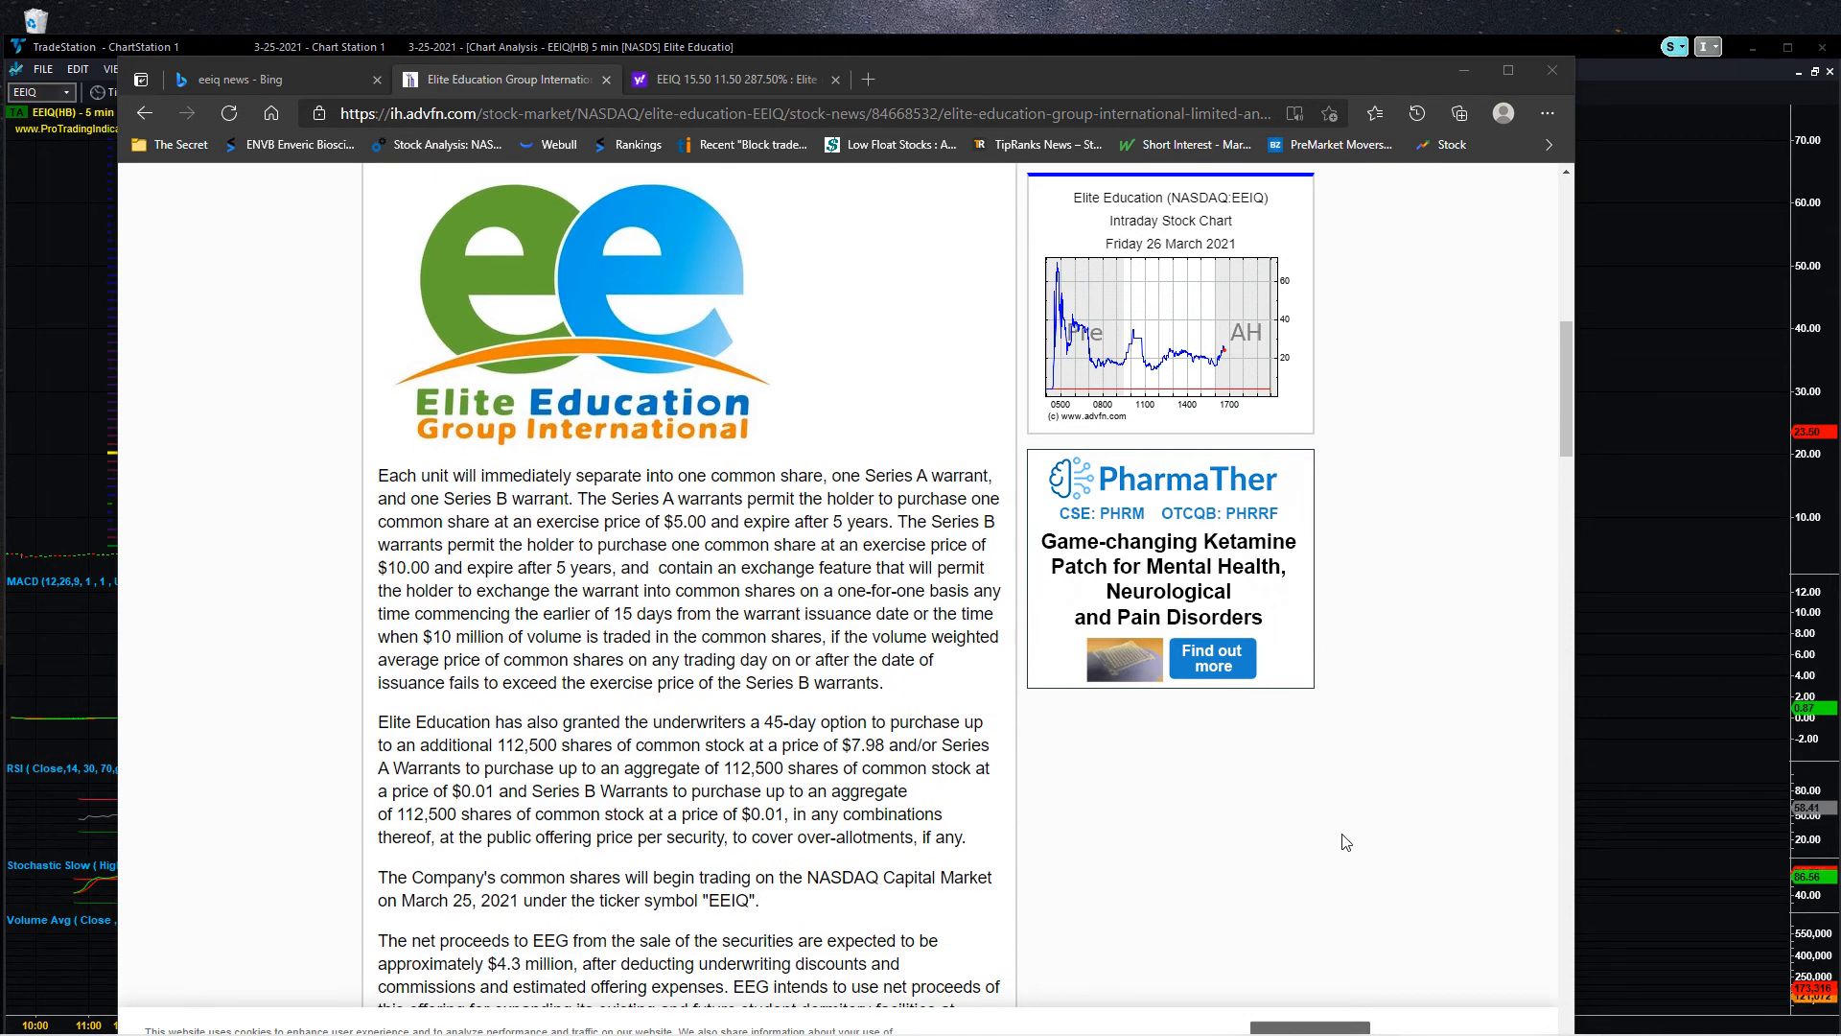
scroll("down", 3)
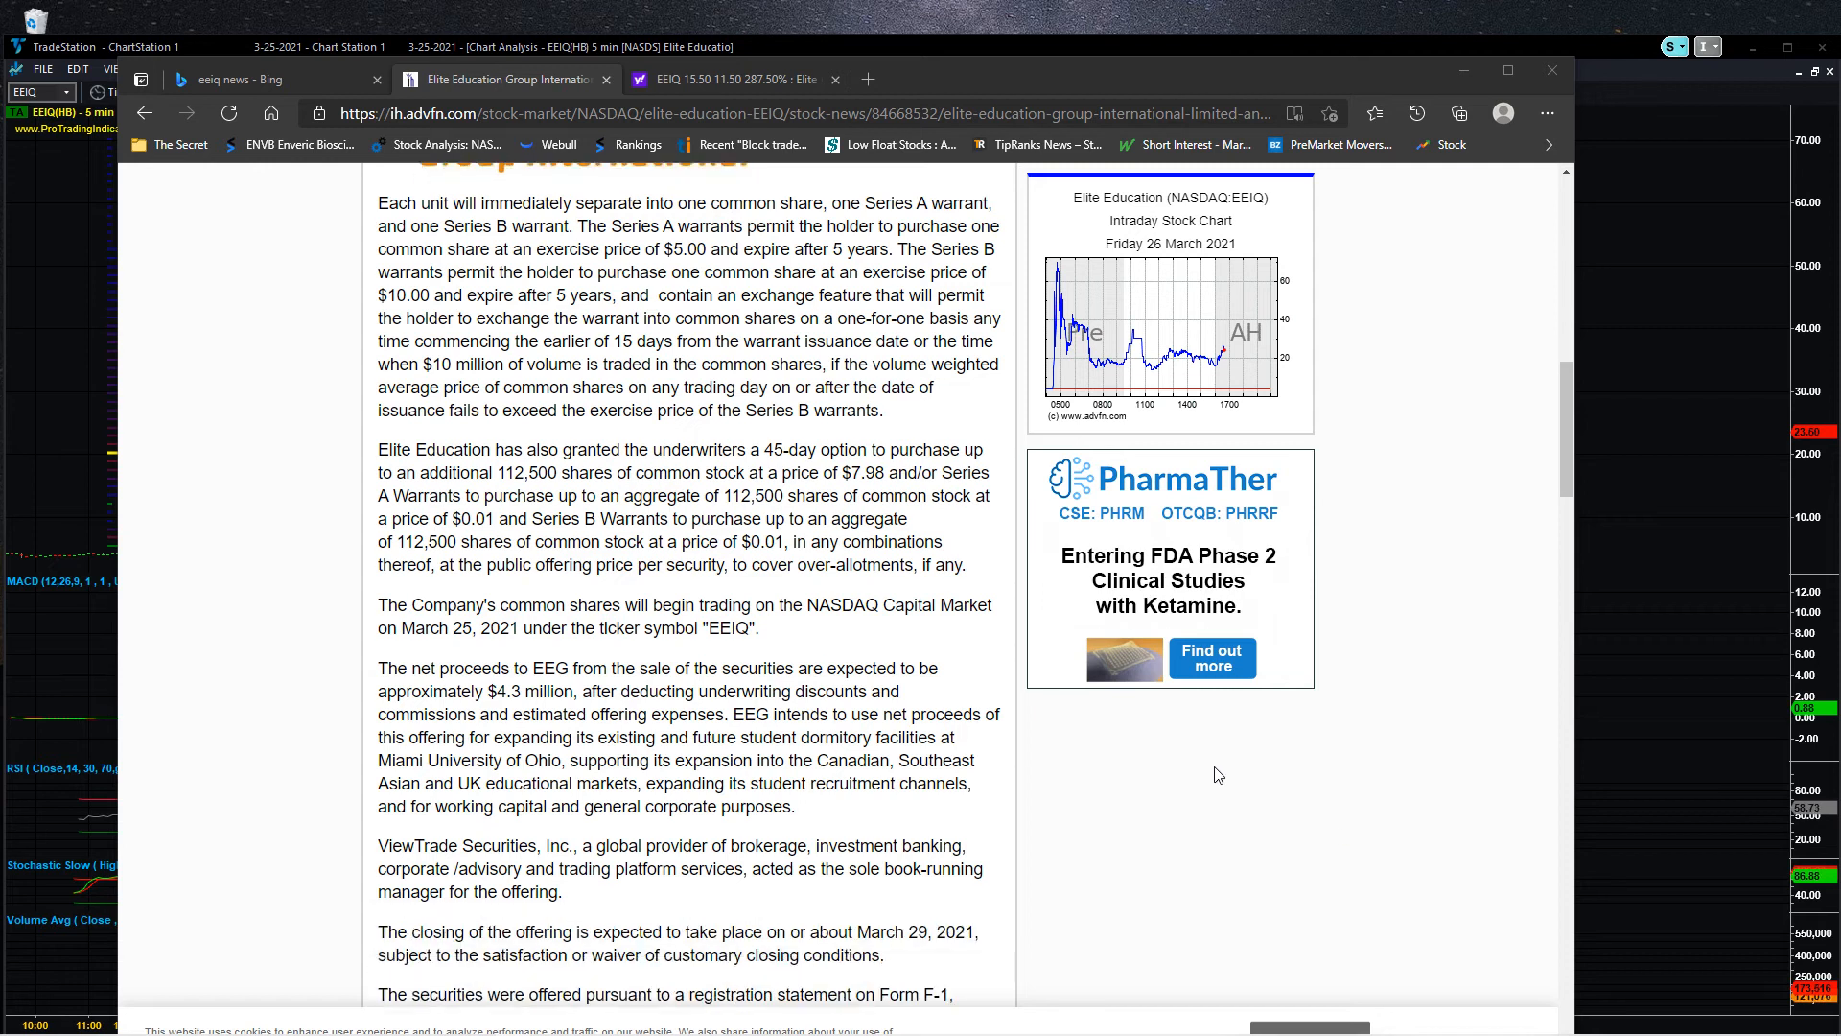
scroll("down", 3)
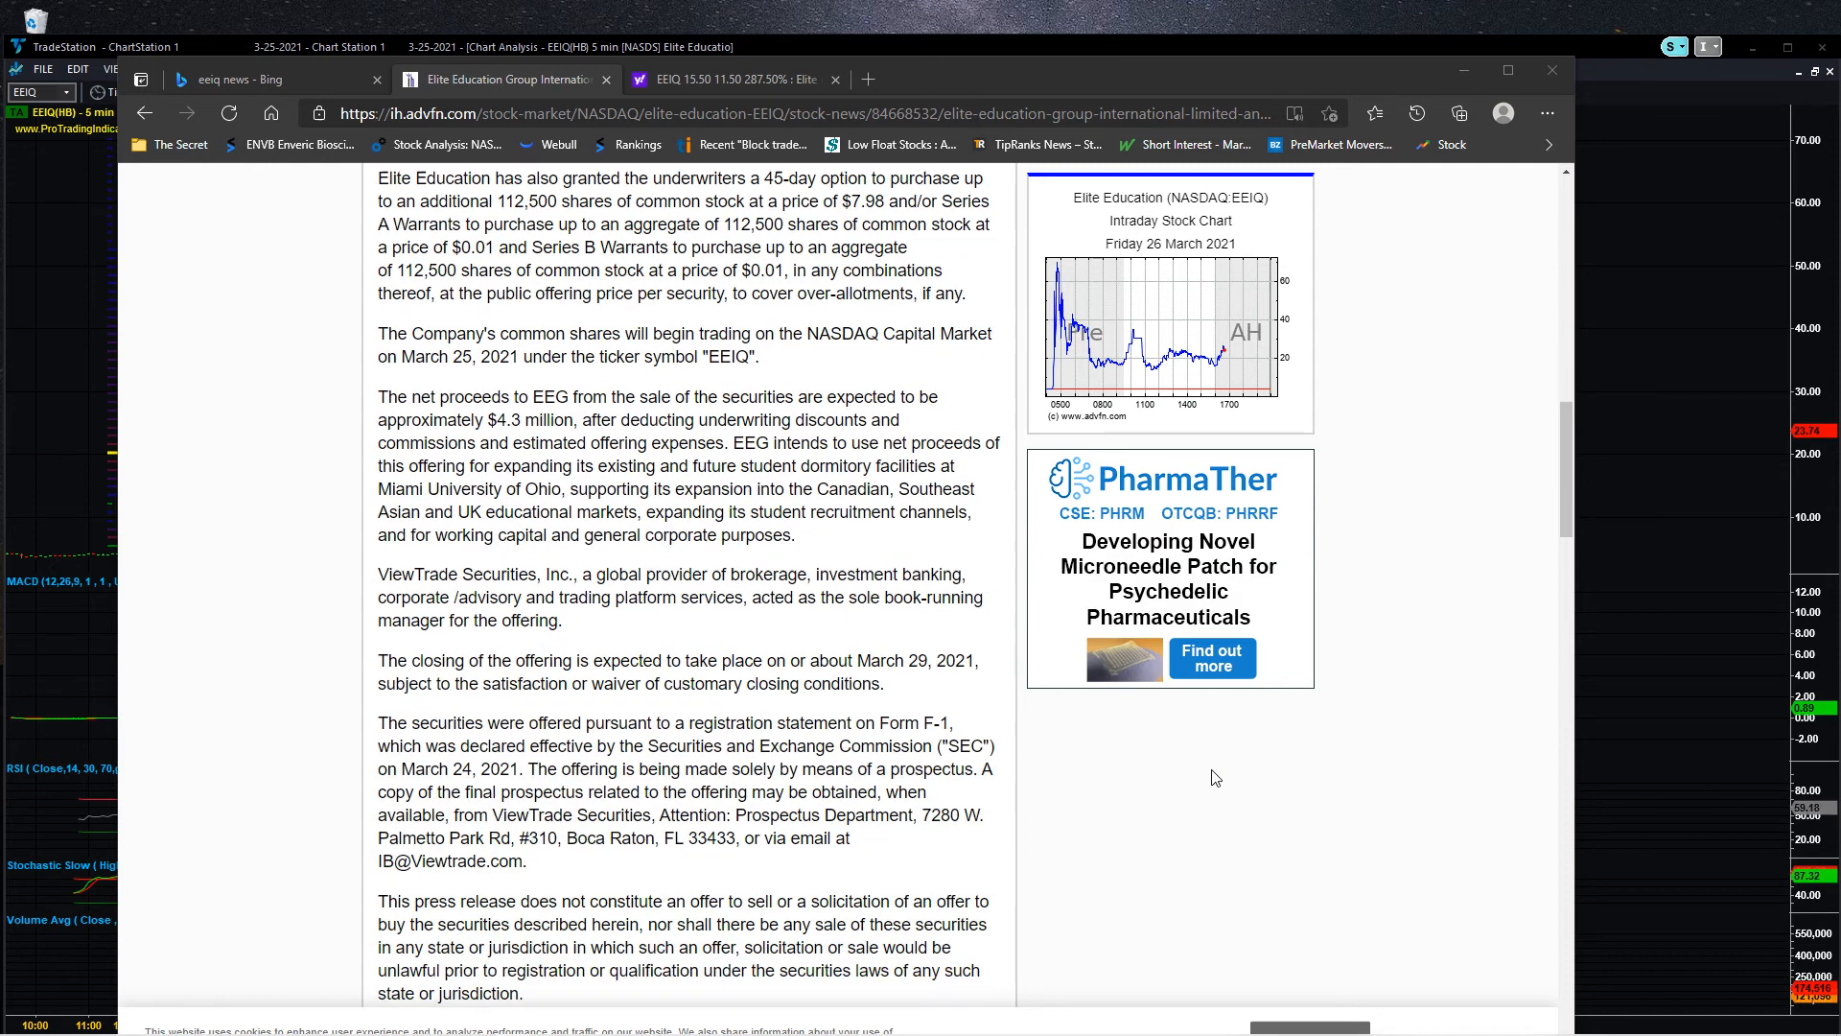
scroll("down", 3)
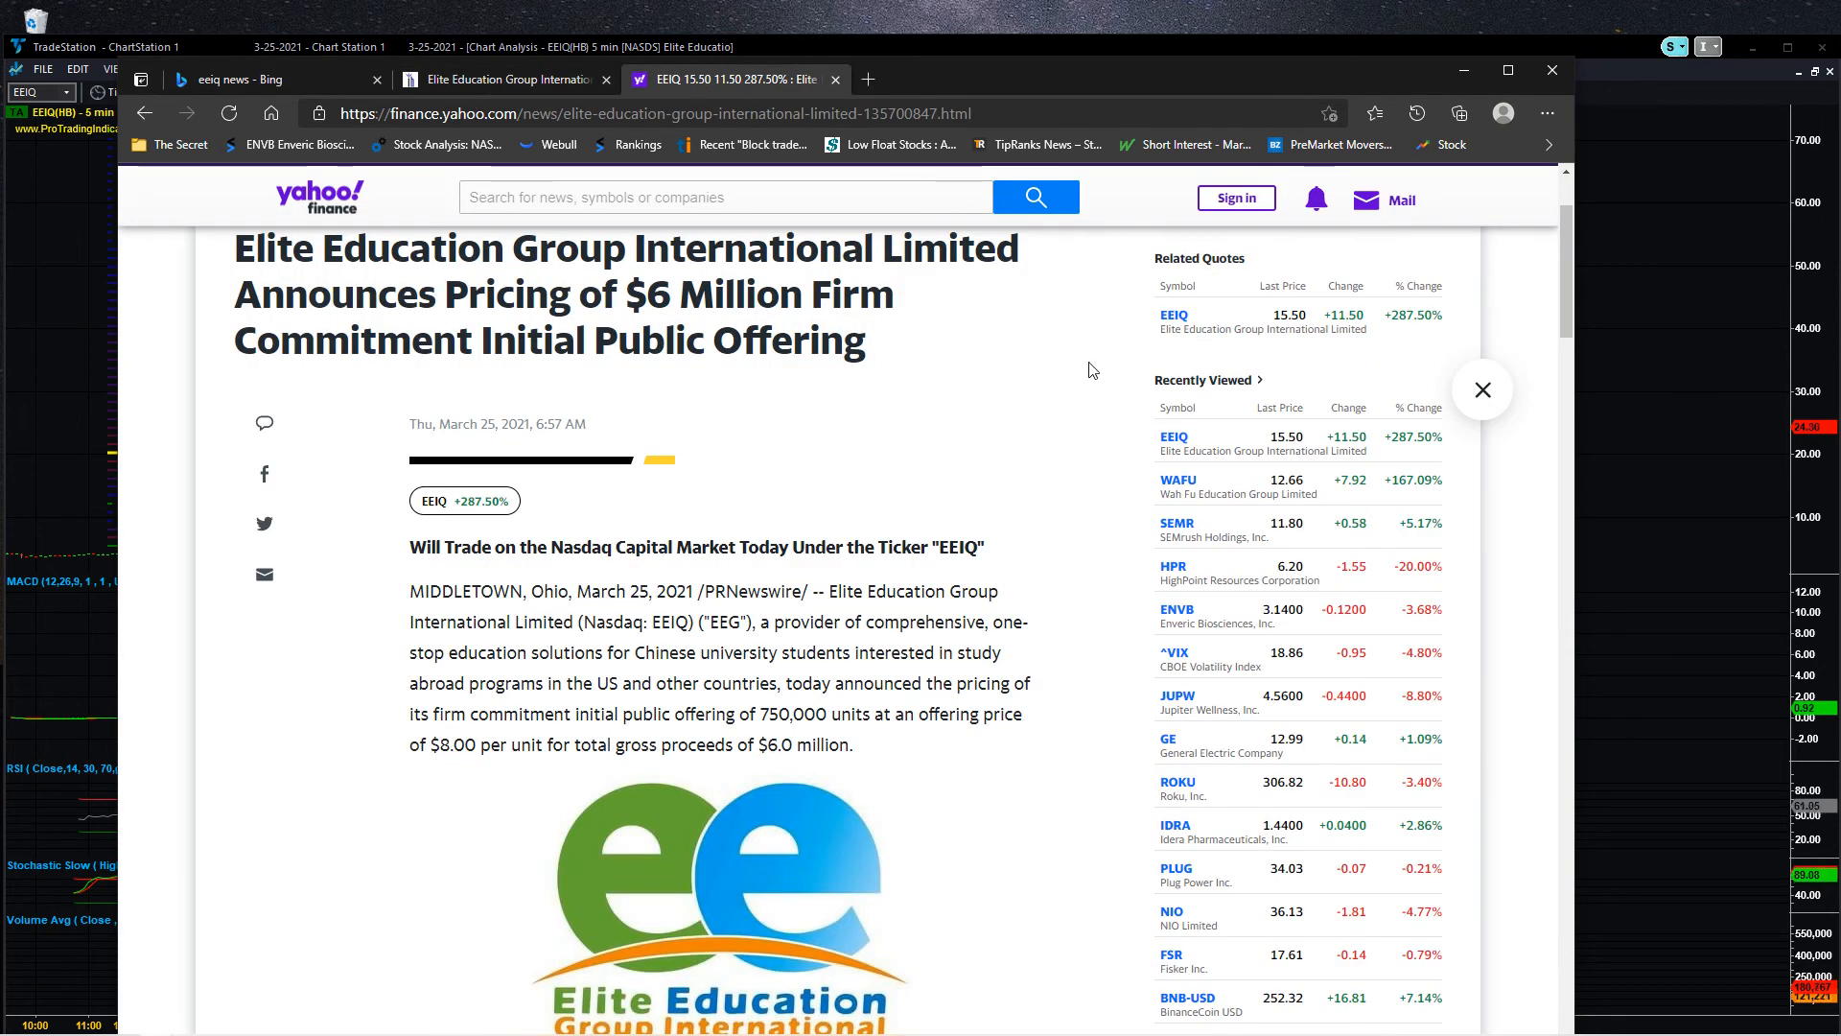
mouse_move(1093, 382)
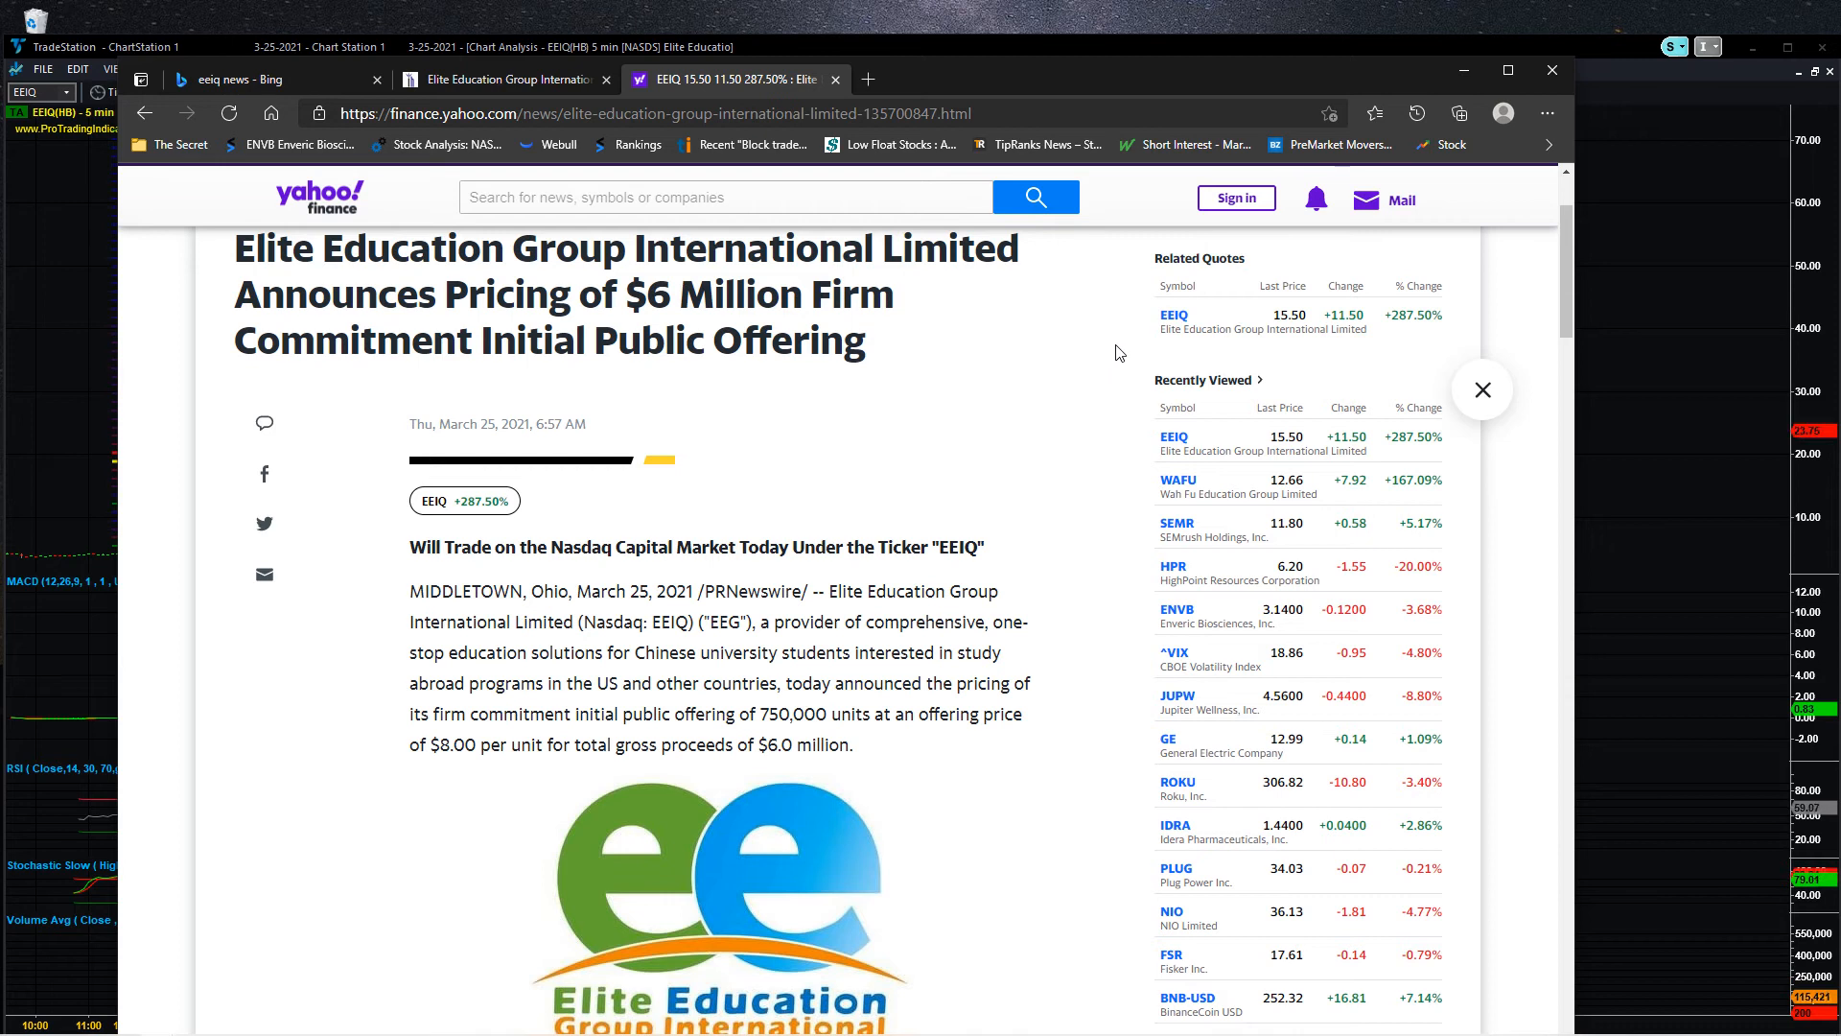
mouse_move(1127, 341)
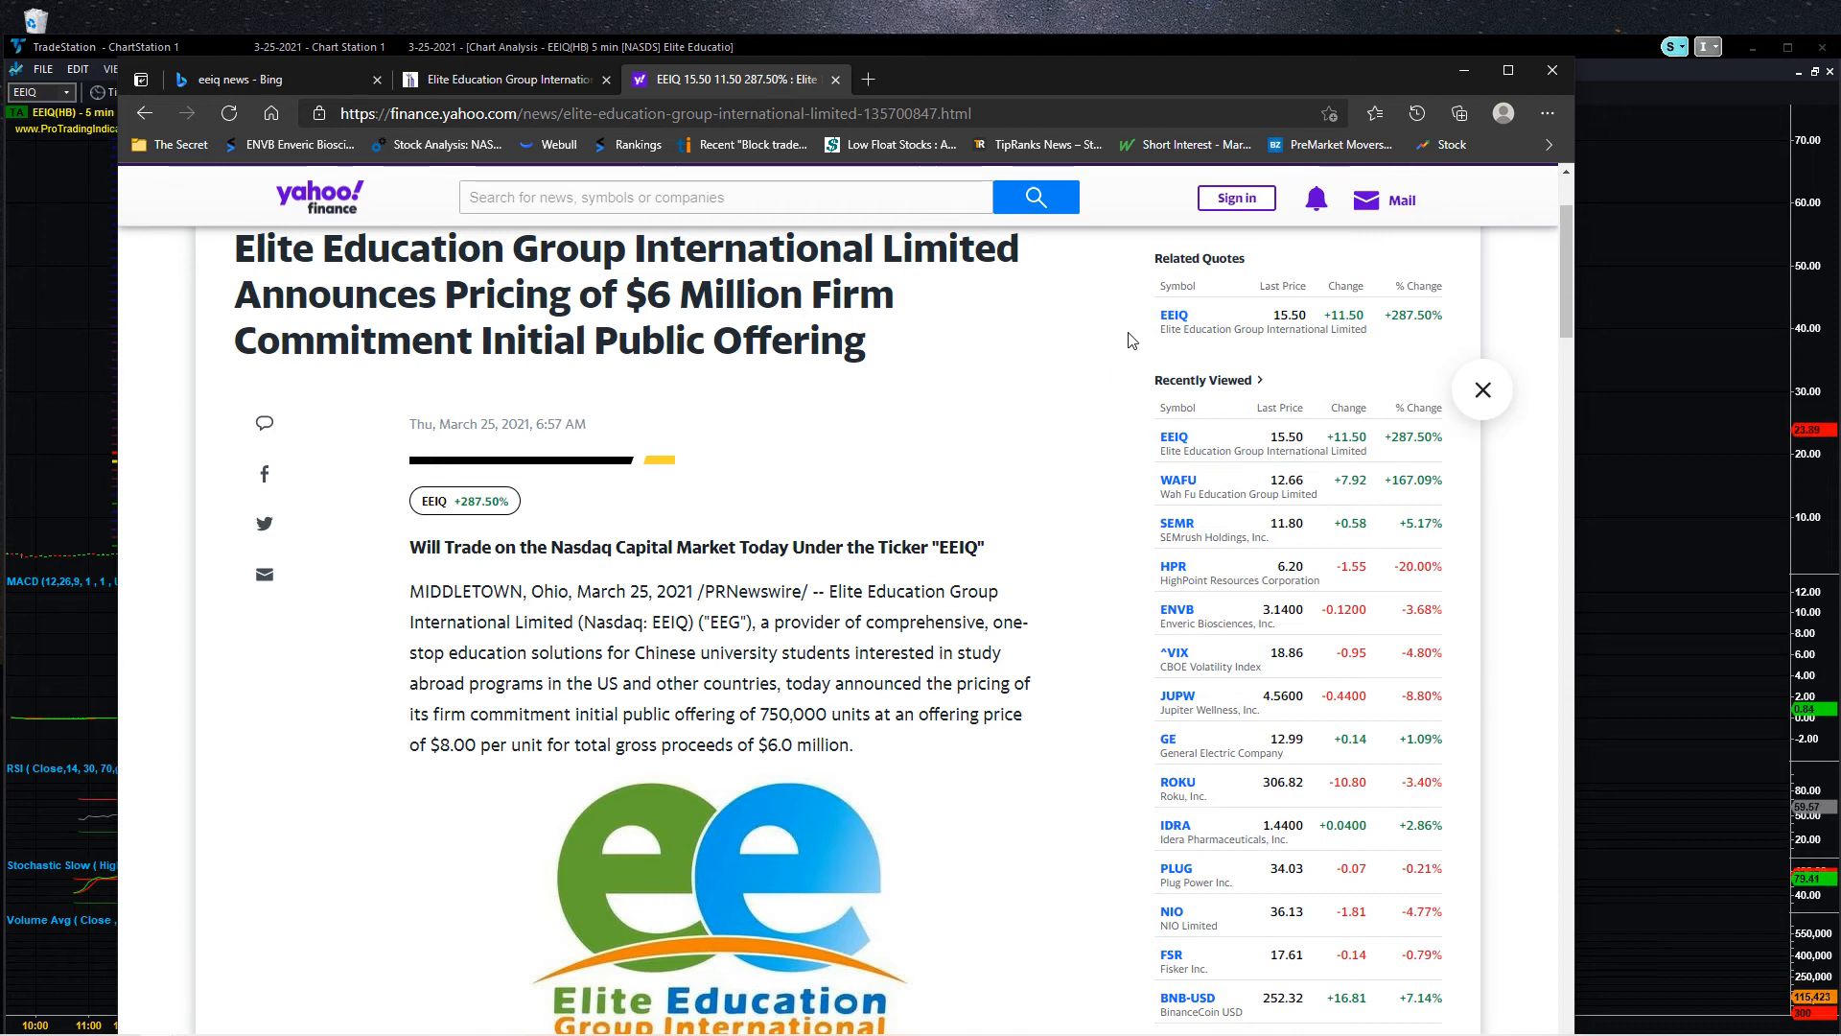
mouse_move(1444, 77)
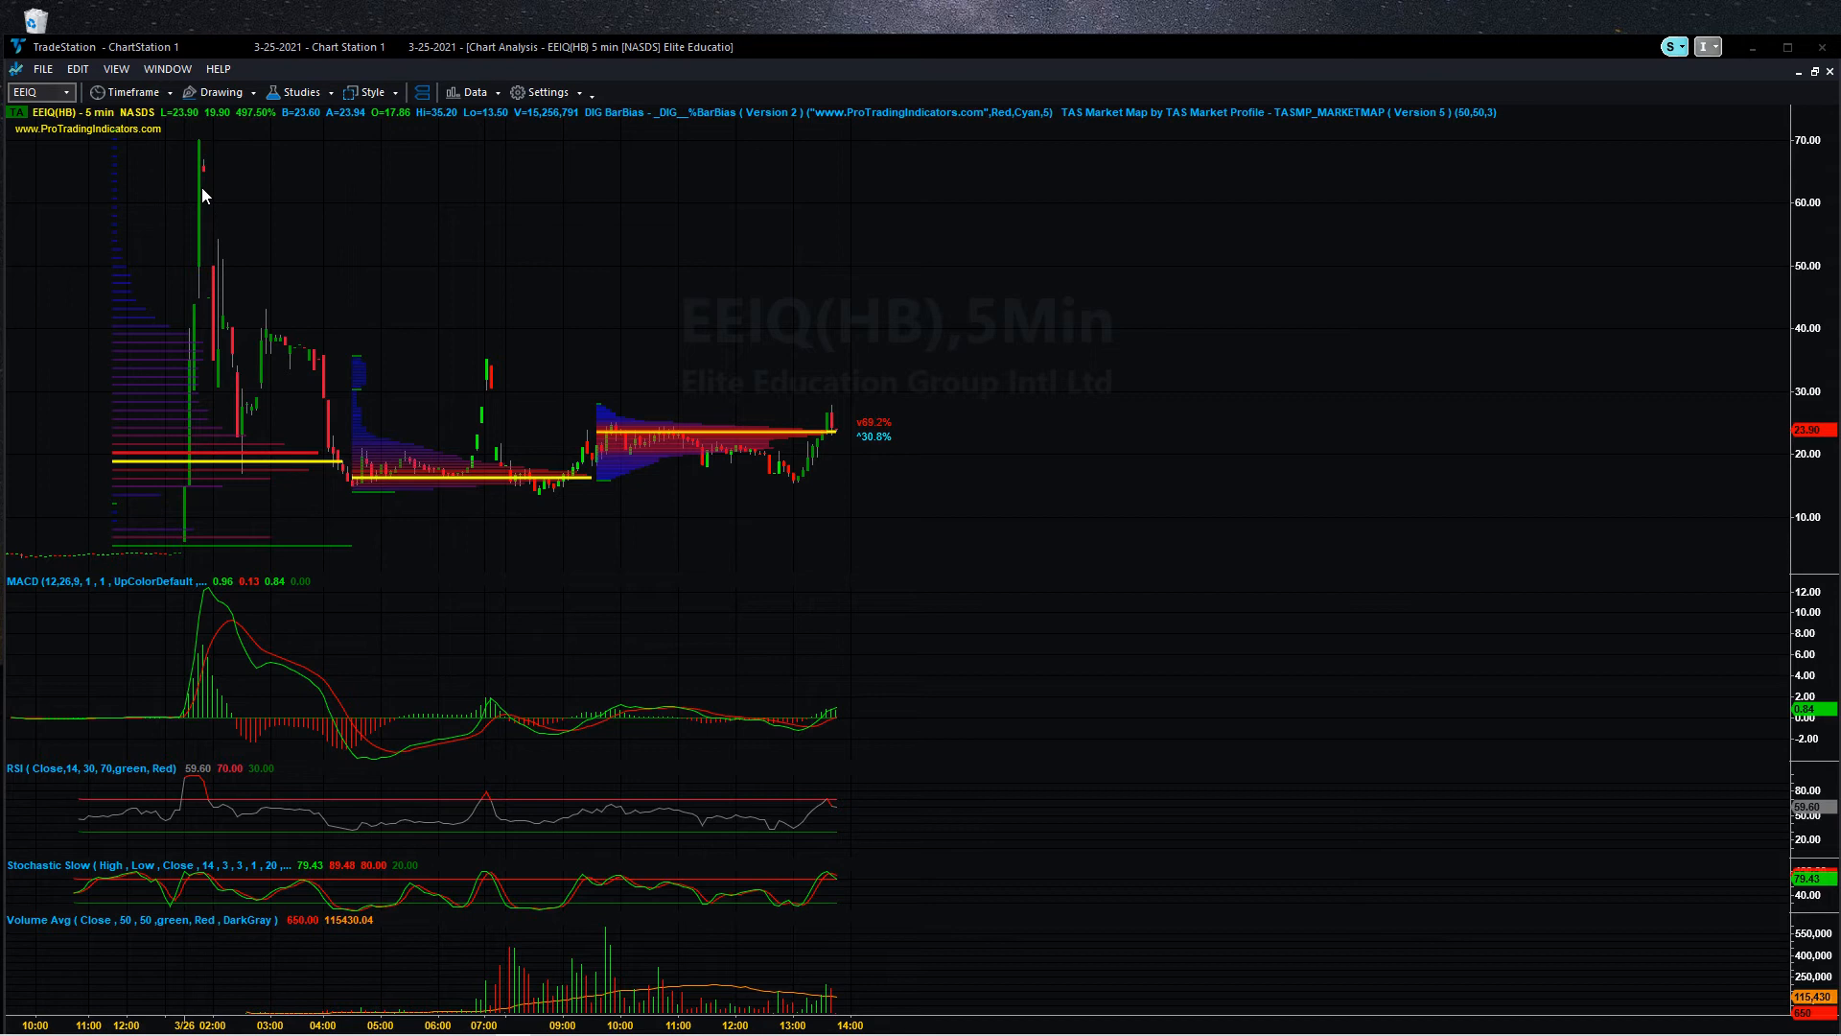
mouse_move(269, 607)
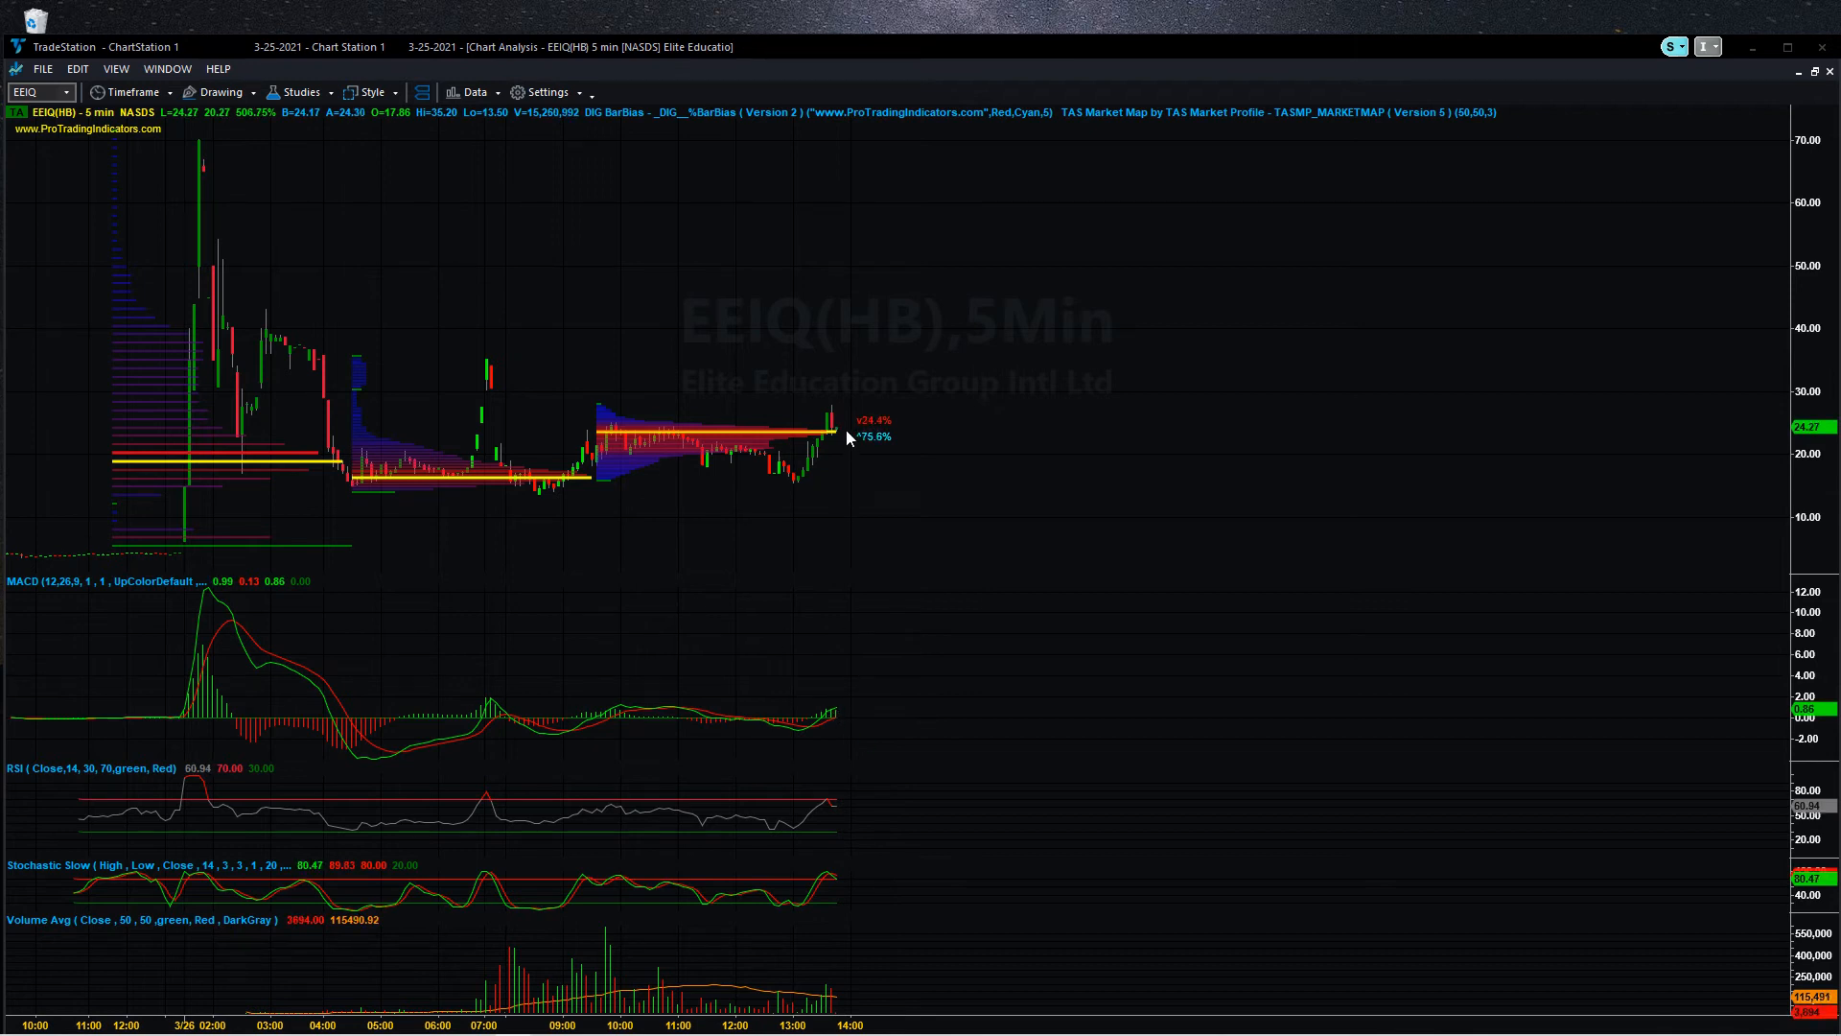
mouse_move(901, 443)
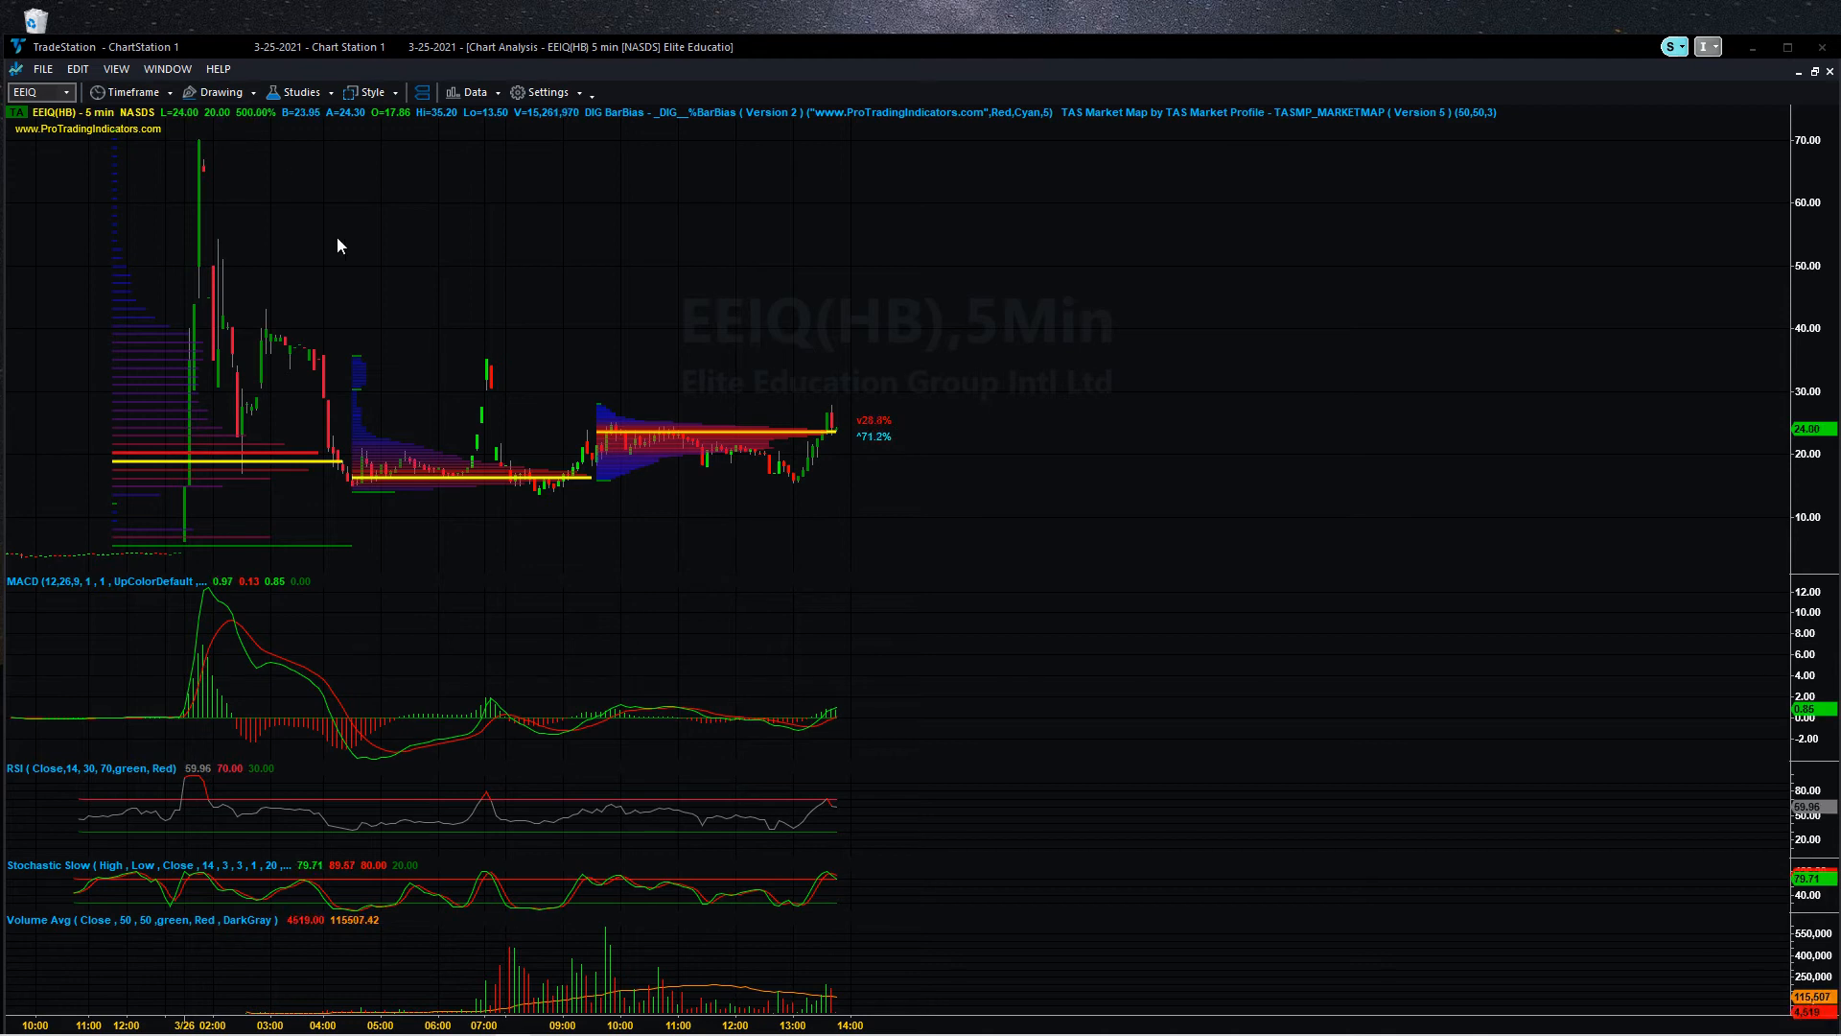
mouse_move(347, 186)
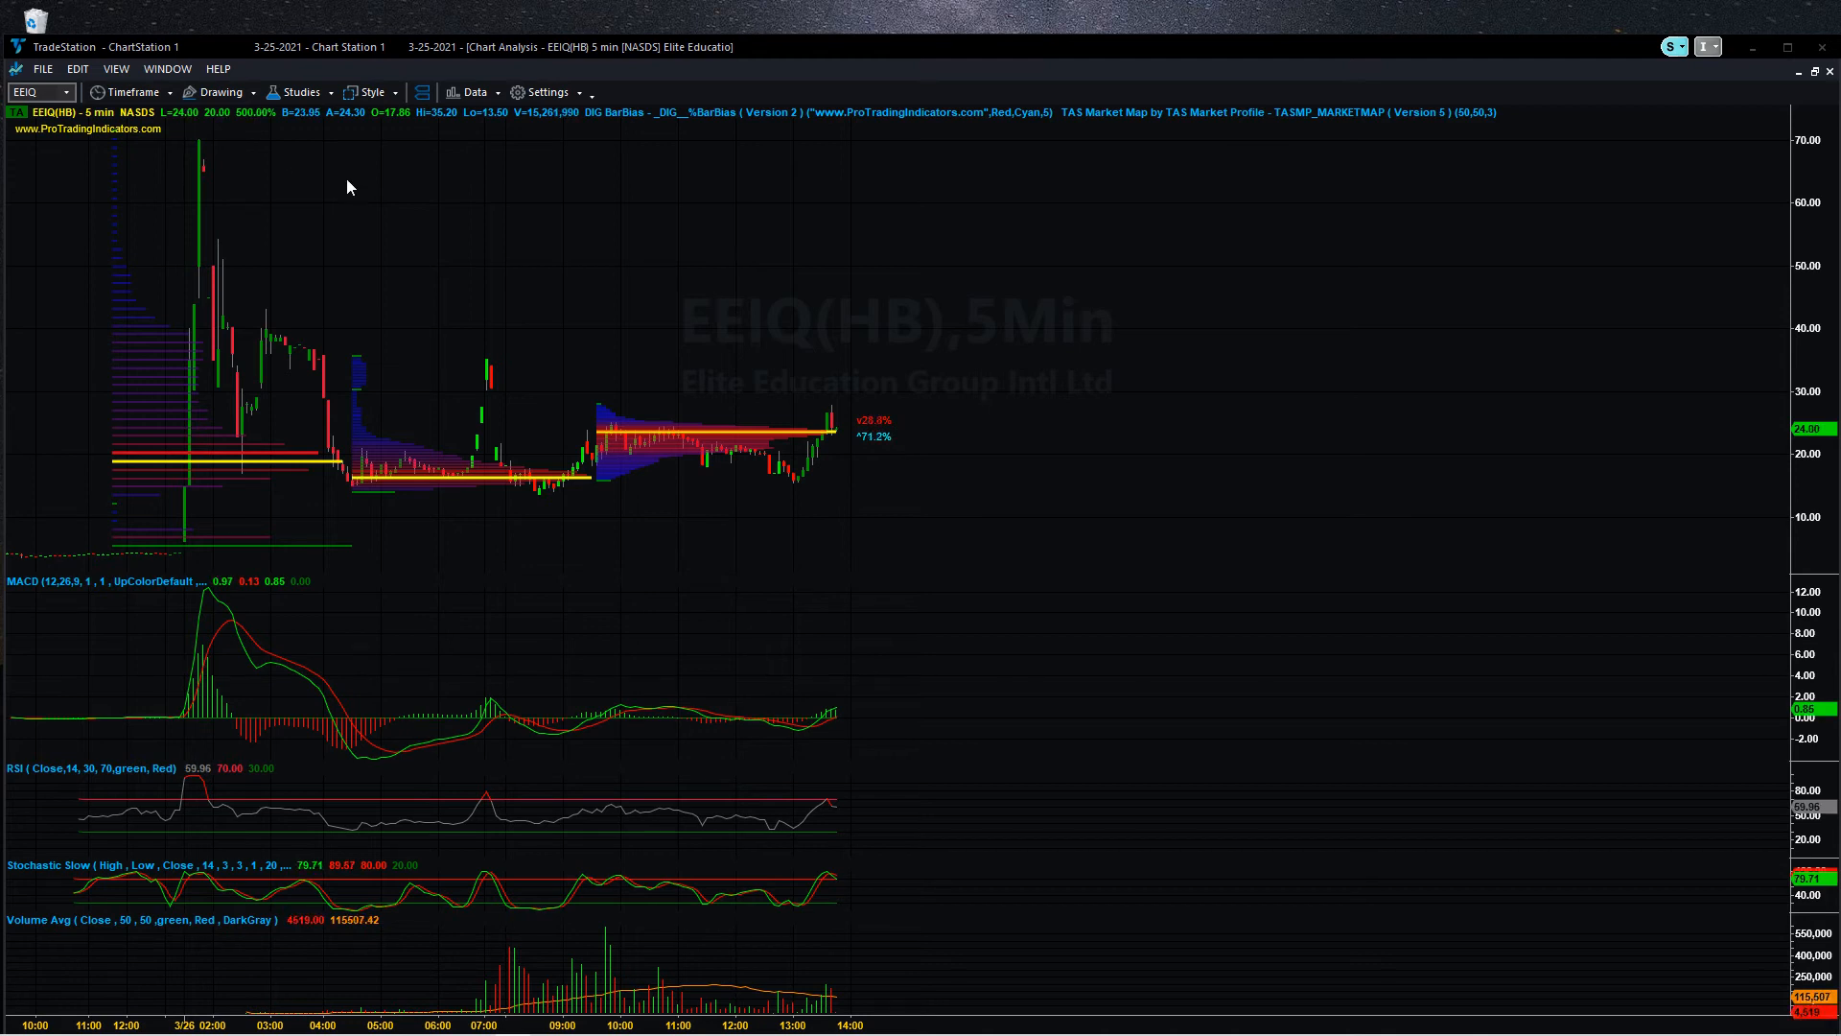
Switch the EEIQ chart timeframe from 5-minute to 15 Second bars.
left_click(132, 92)
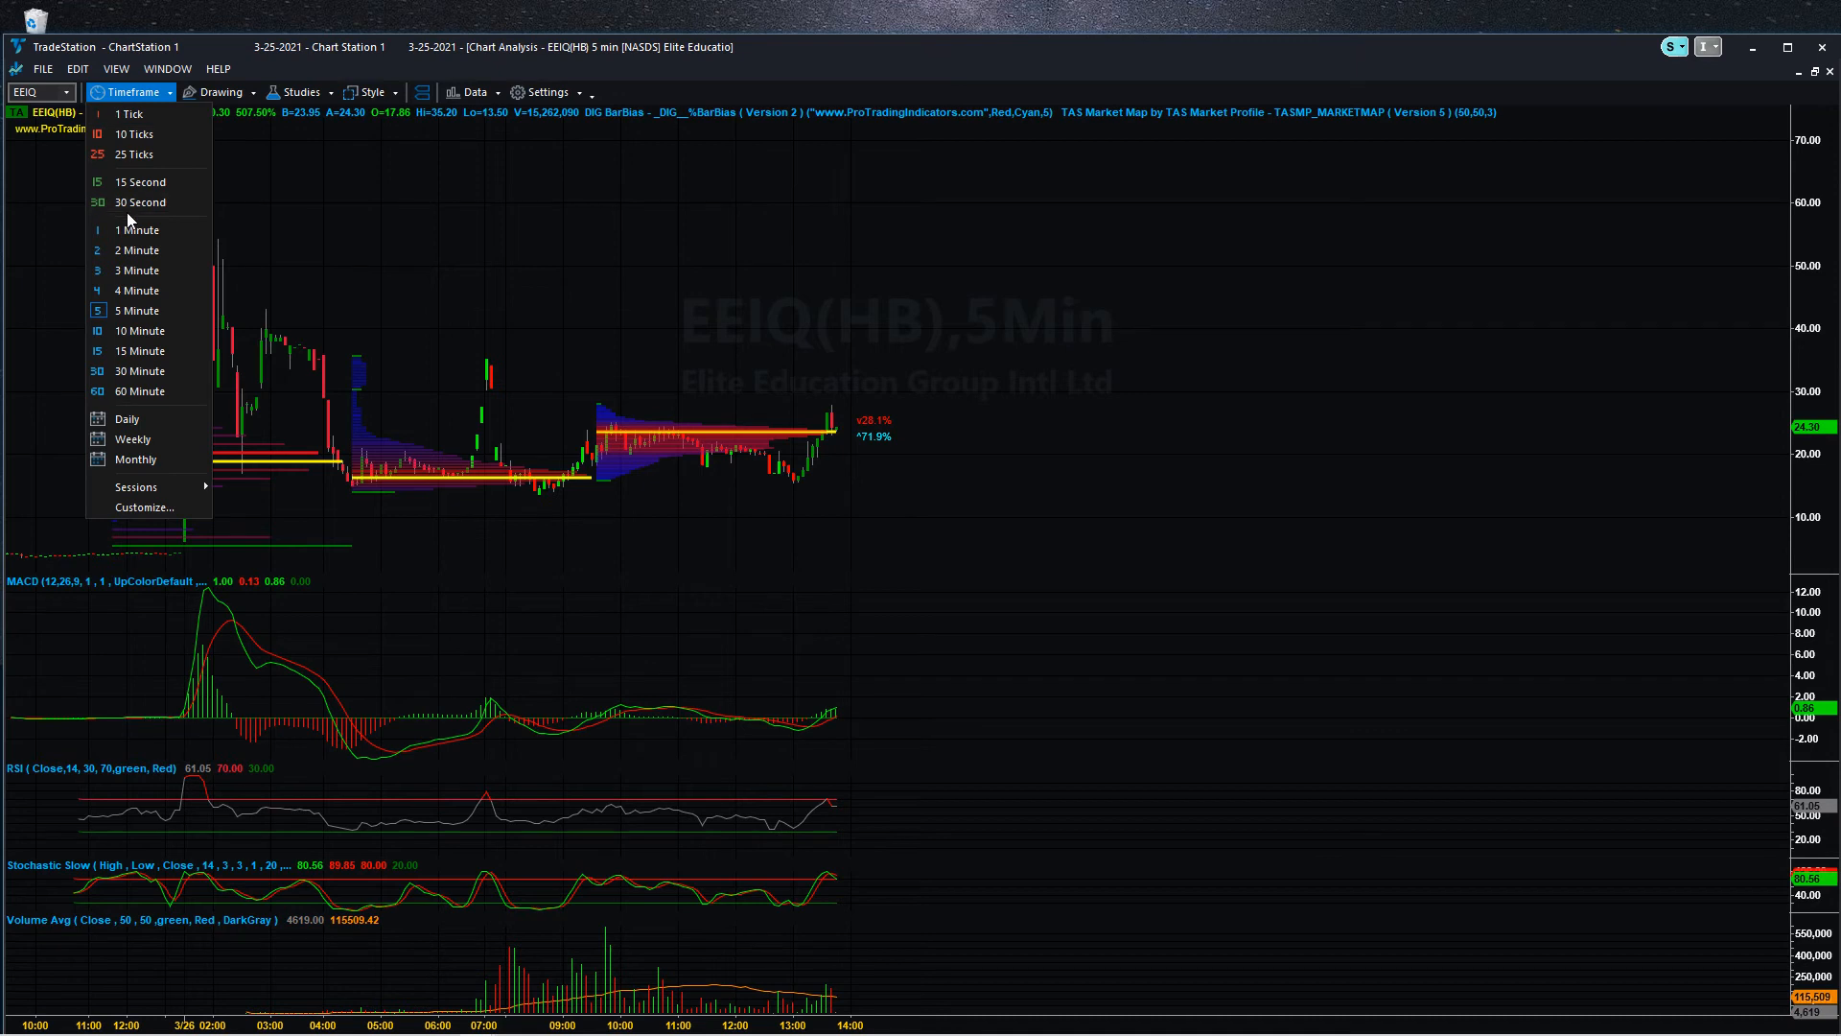
left_click(139, 180)
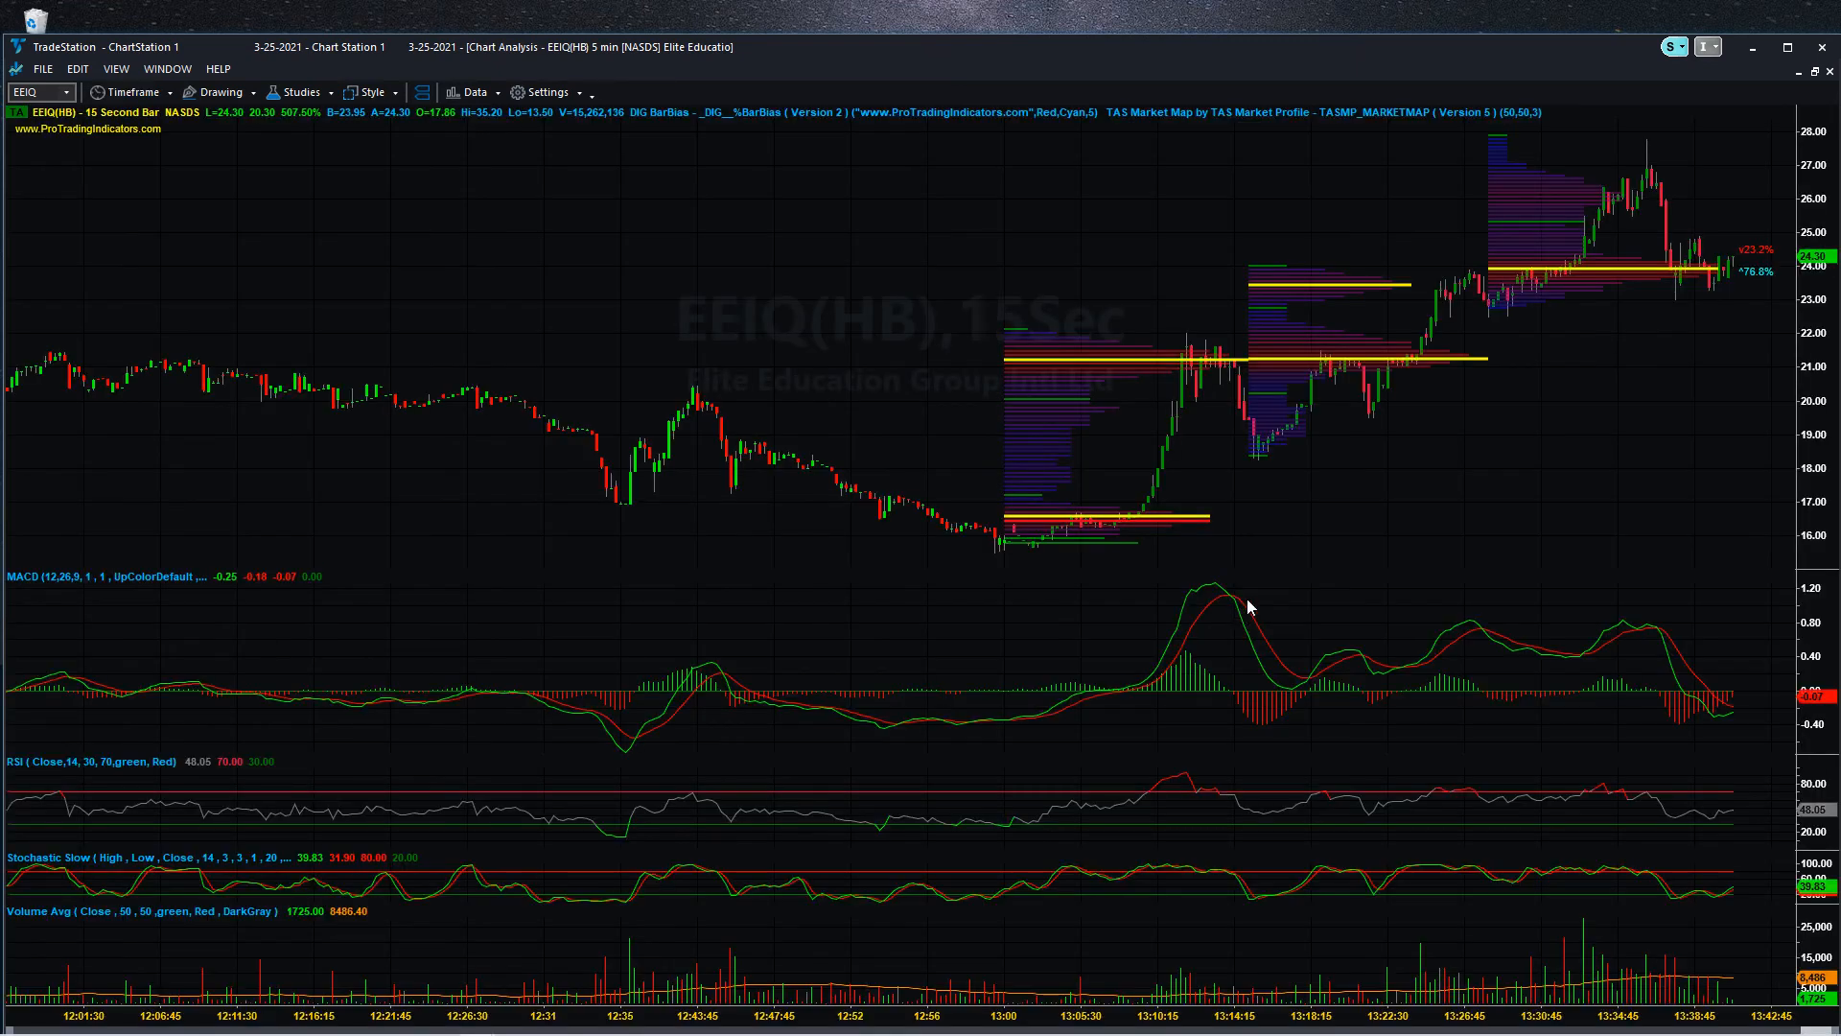
mouse_move(1536, 647)
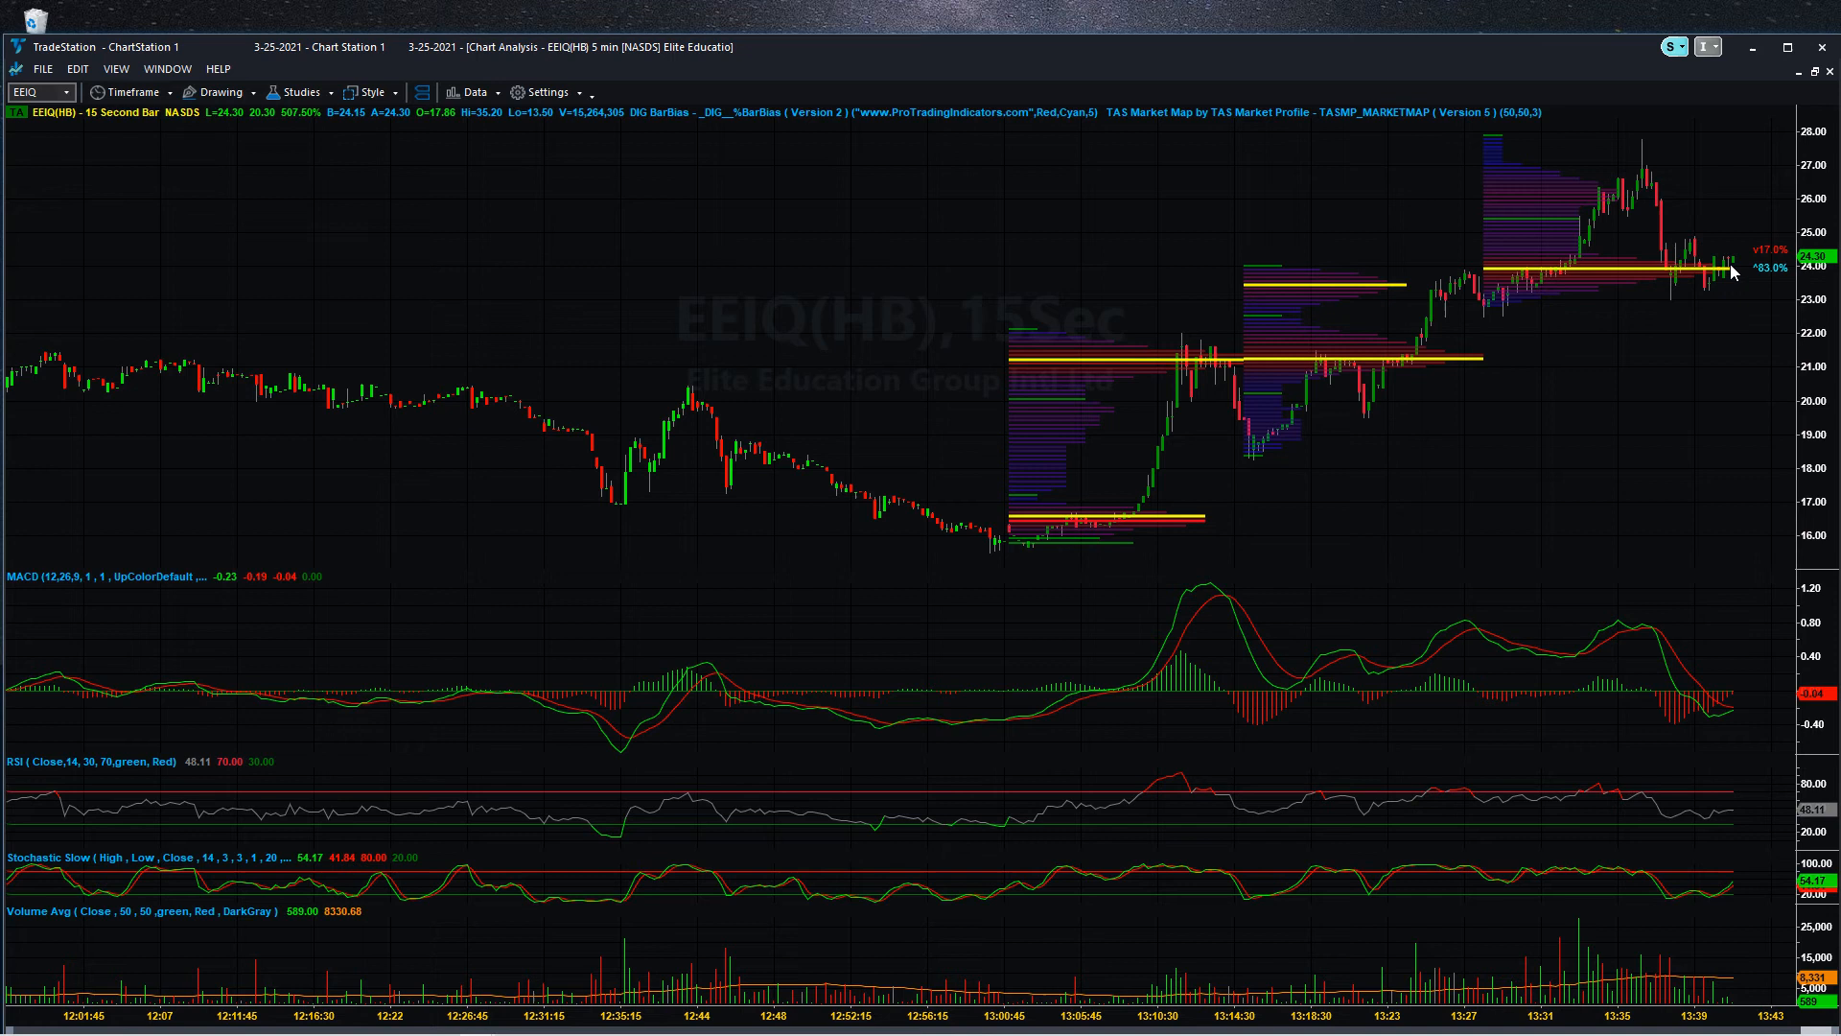
mouse_move(1122, 363)
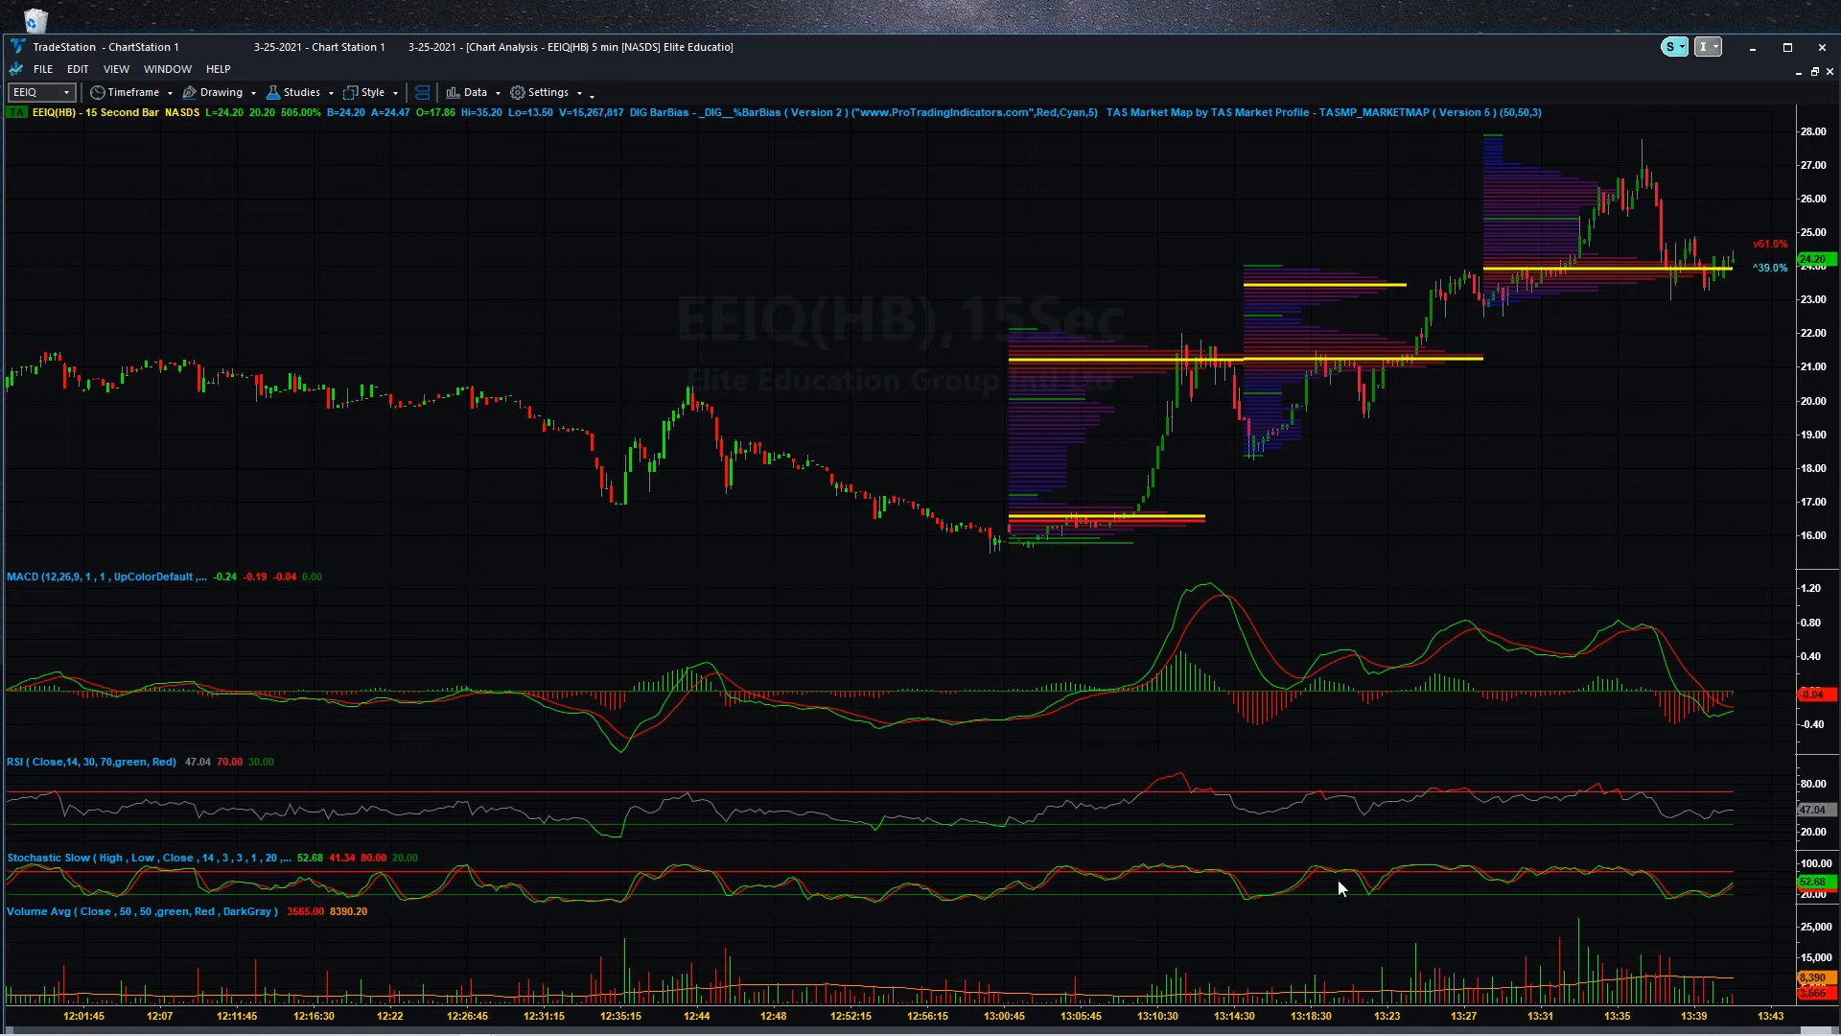
mouse_move(1540, 284)
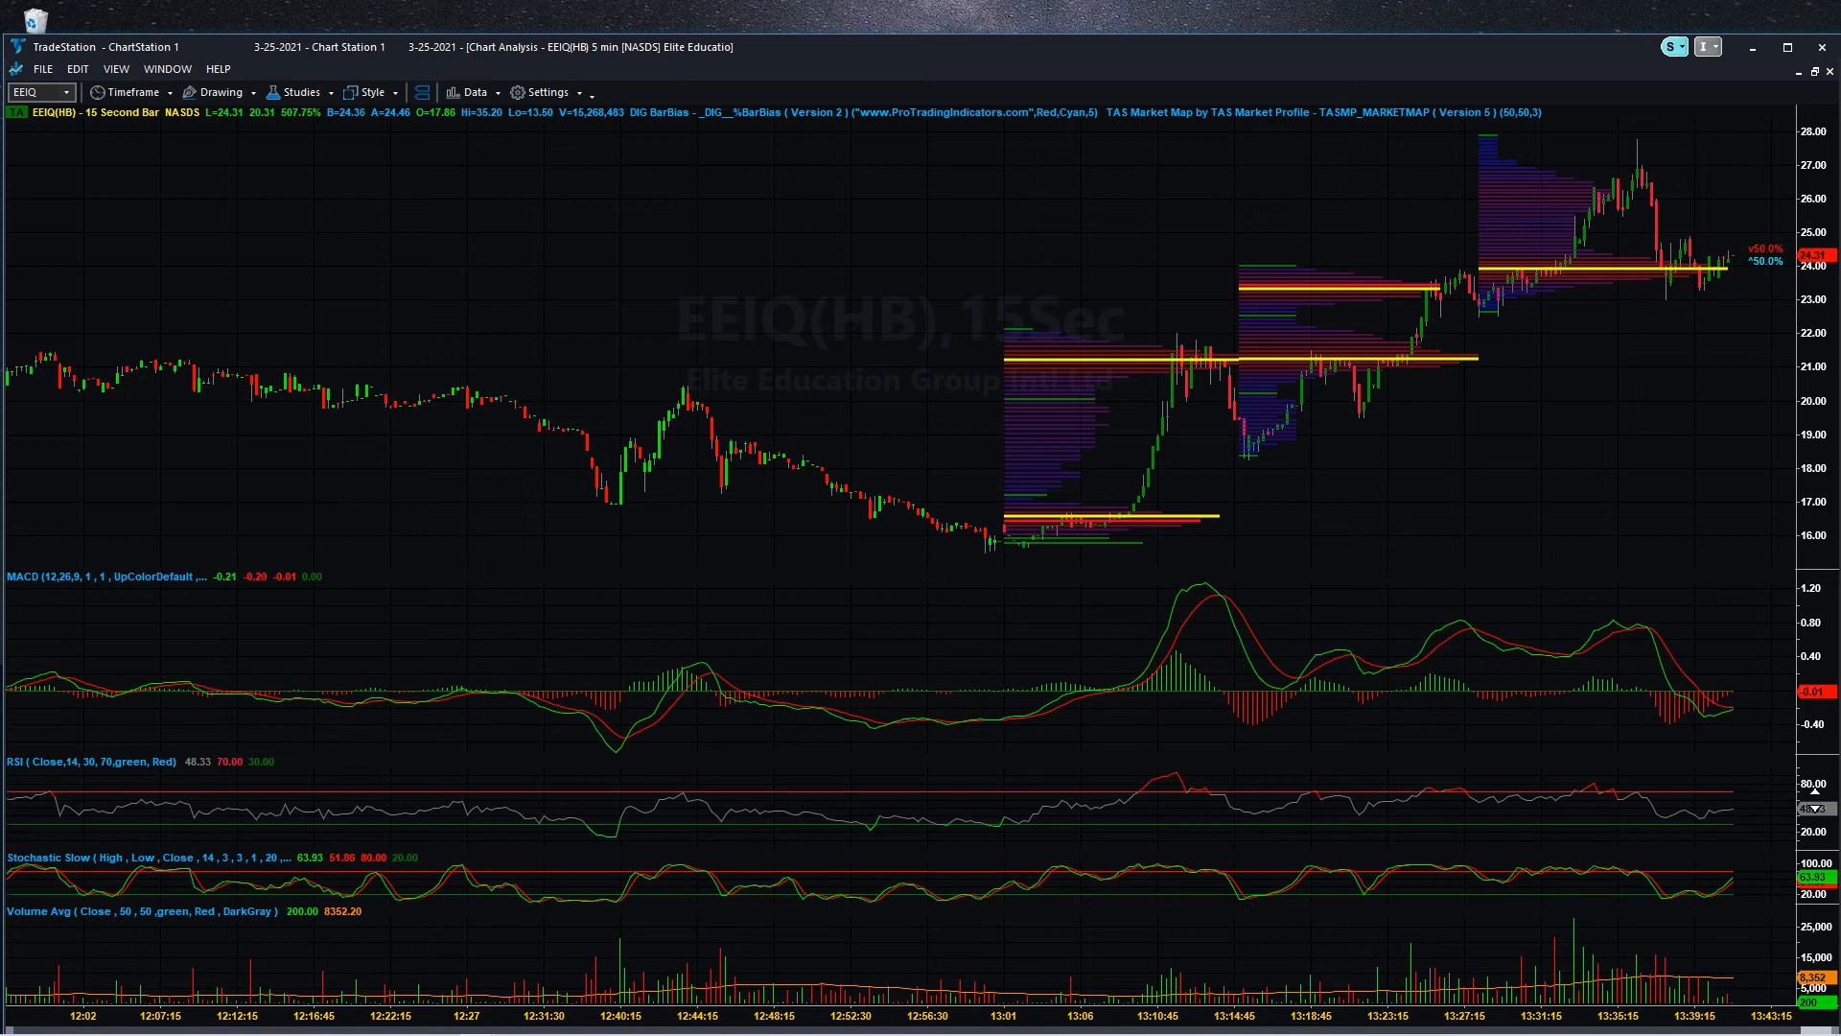
mouse_move(1722, 822)
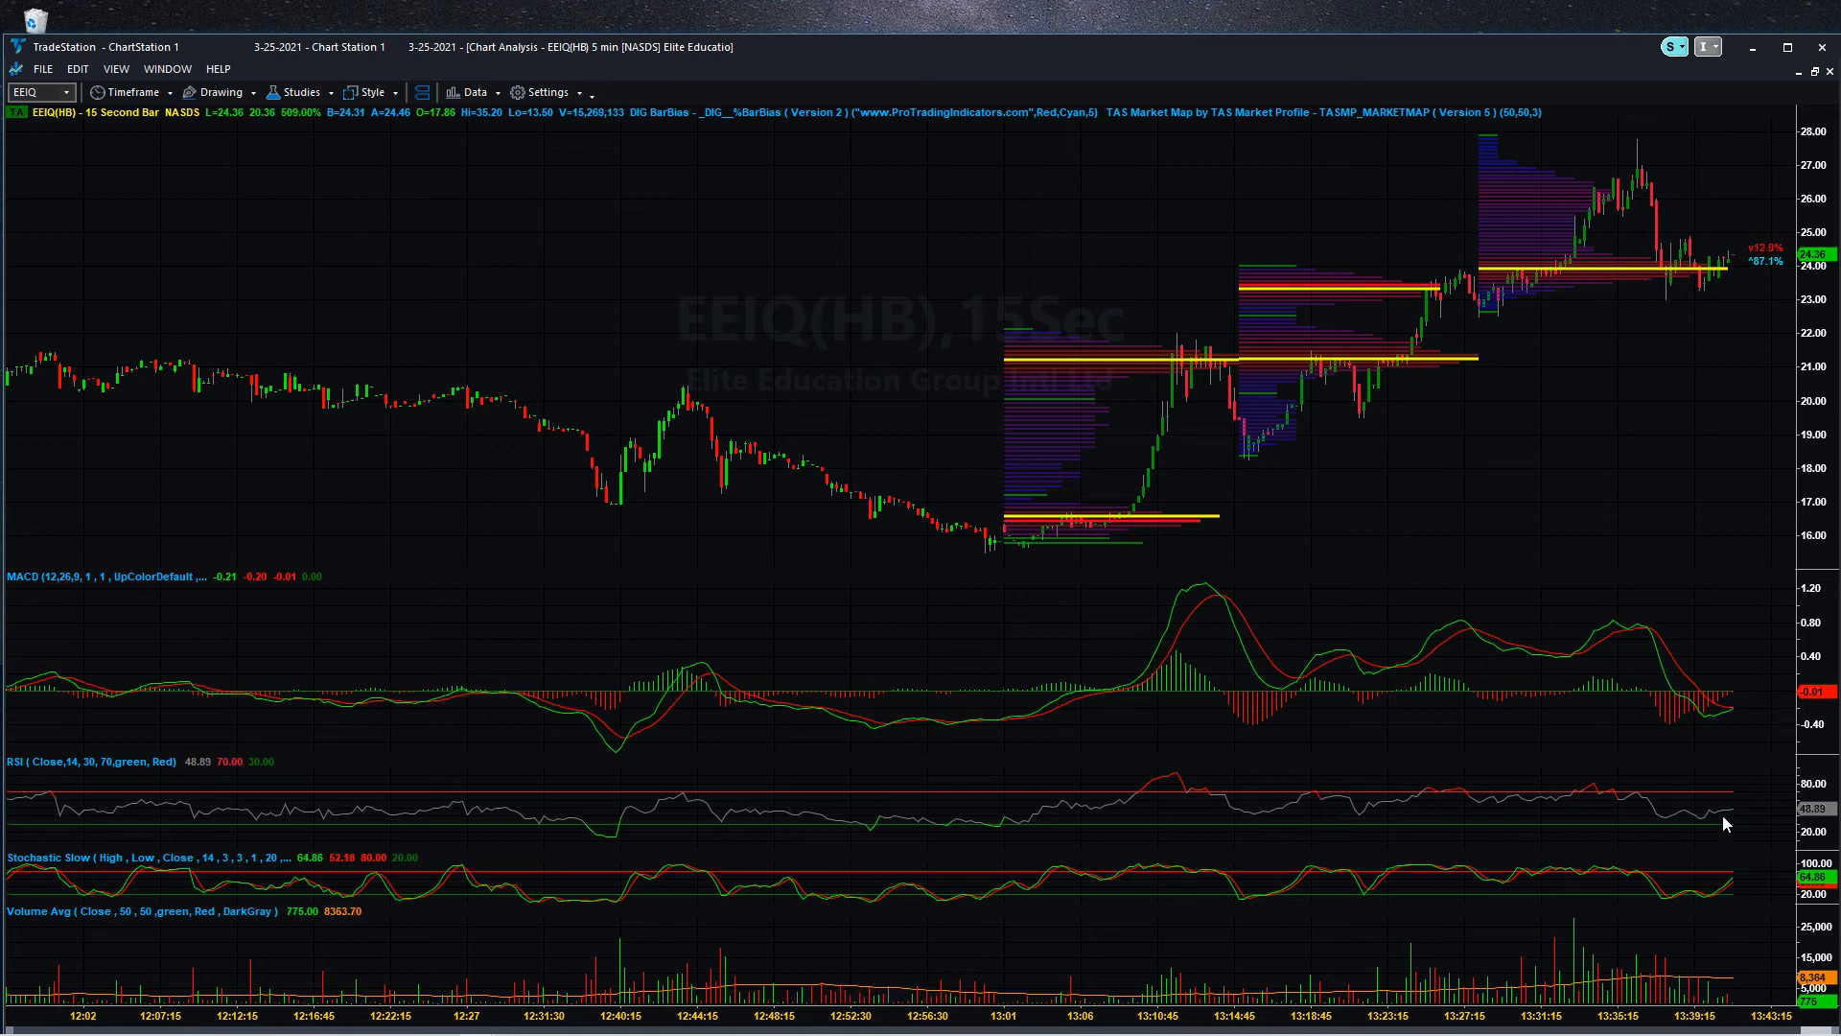